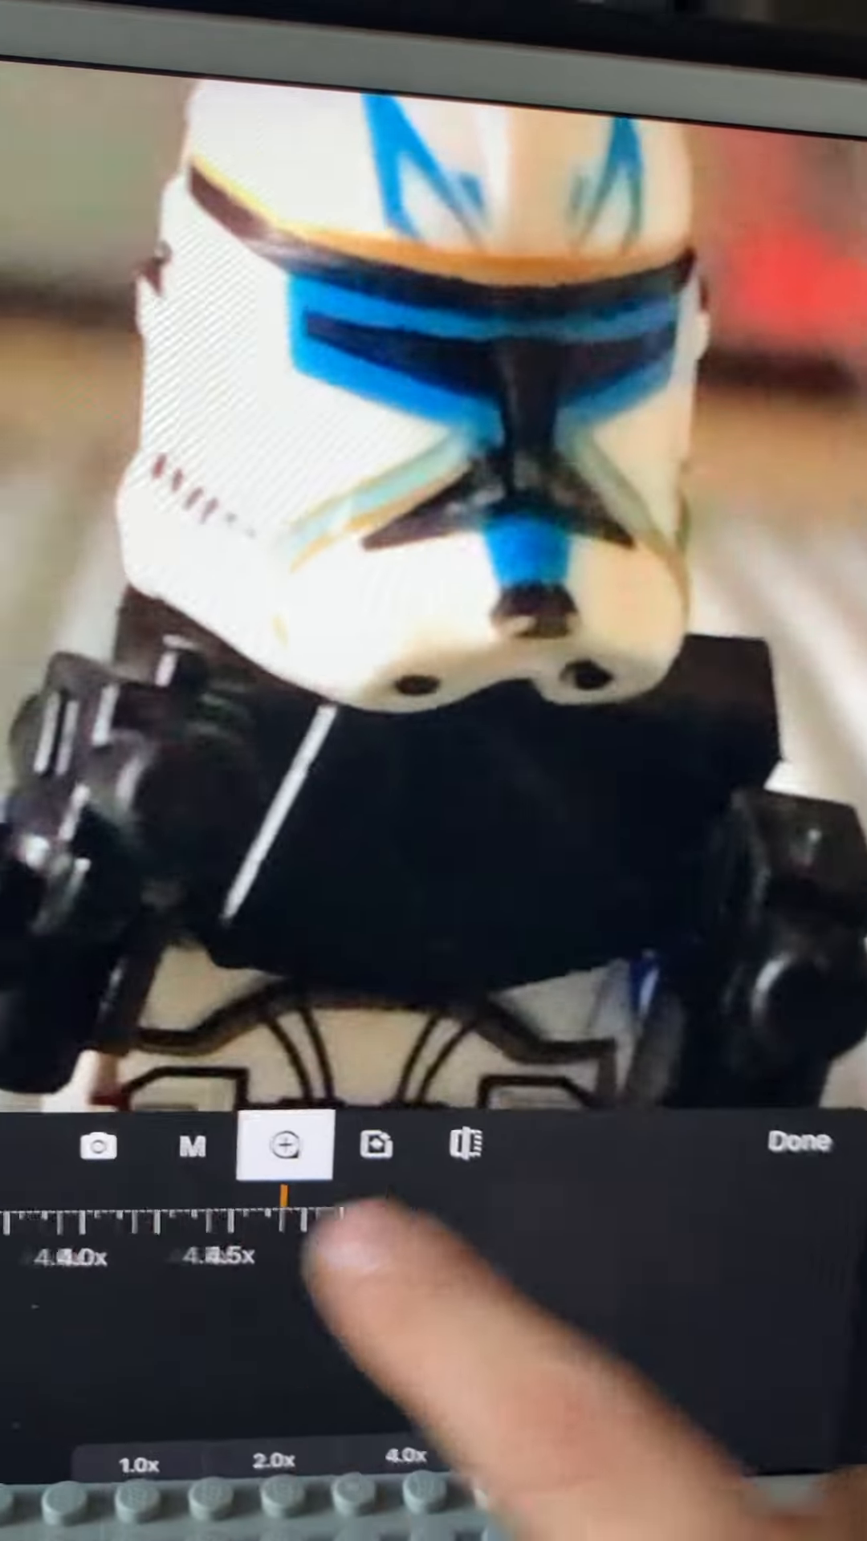
Mirror the camera image horizontally in the flip settings.
{"action": "left_click", "coordinate": [379, 1148]}
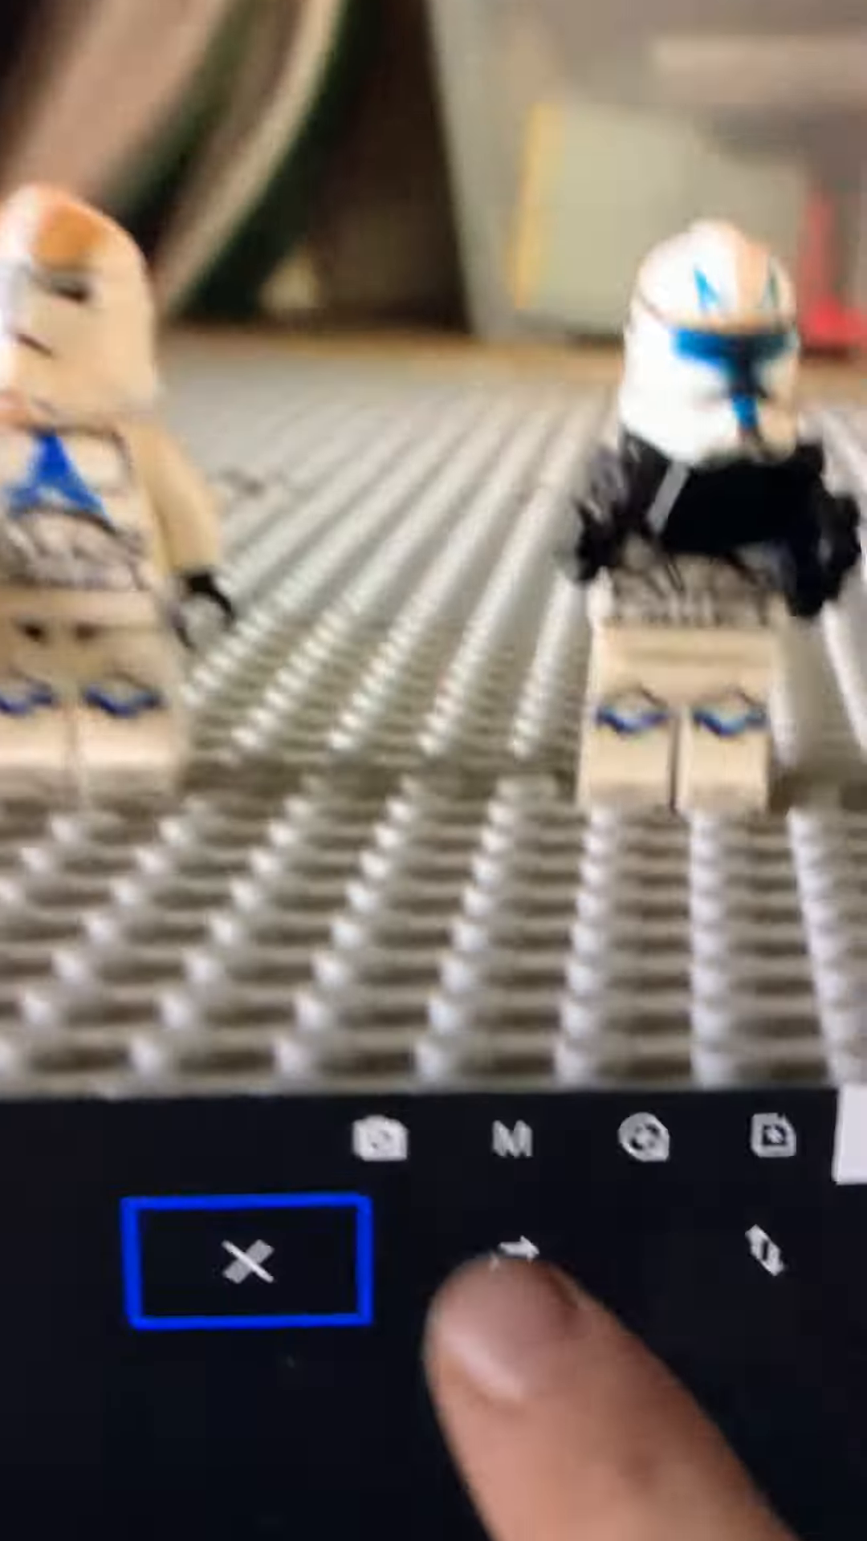
{"action": "left_click", "coordinate": [538, 1183]}
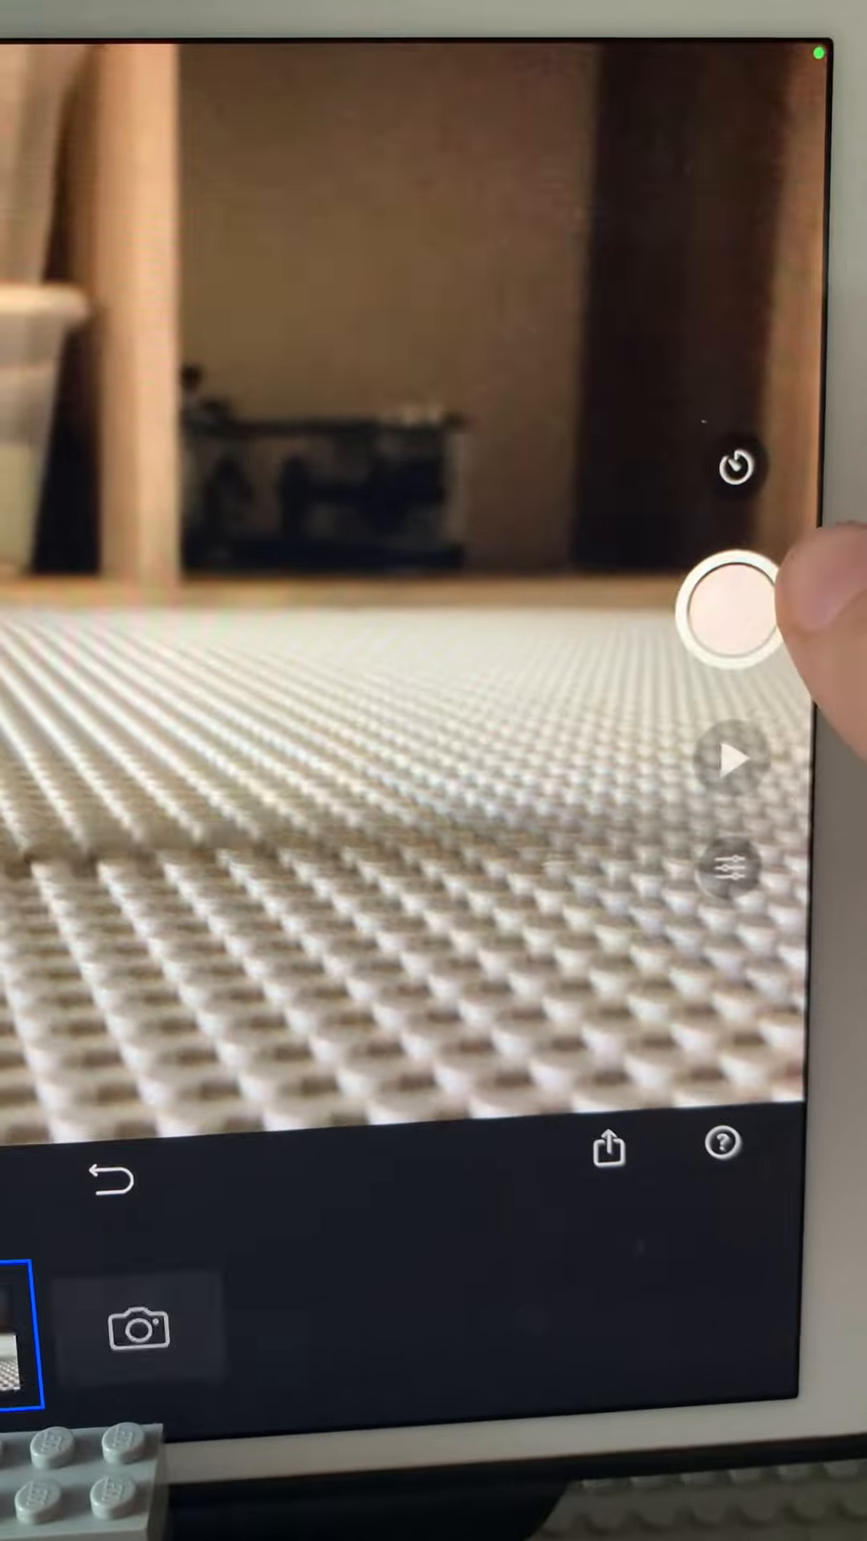
Capture a frame of the empty studded baseplate scene.
{"action": "left_click", "coordinate": [745, 620]}
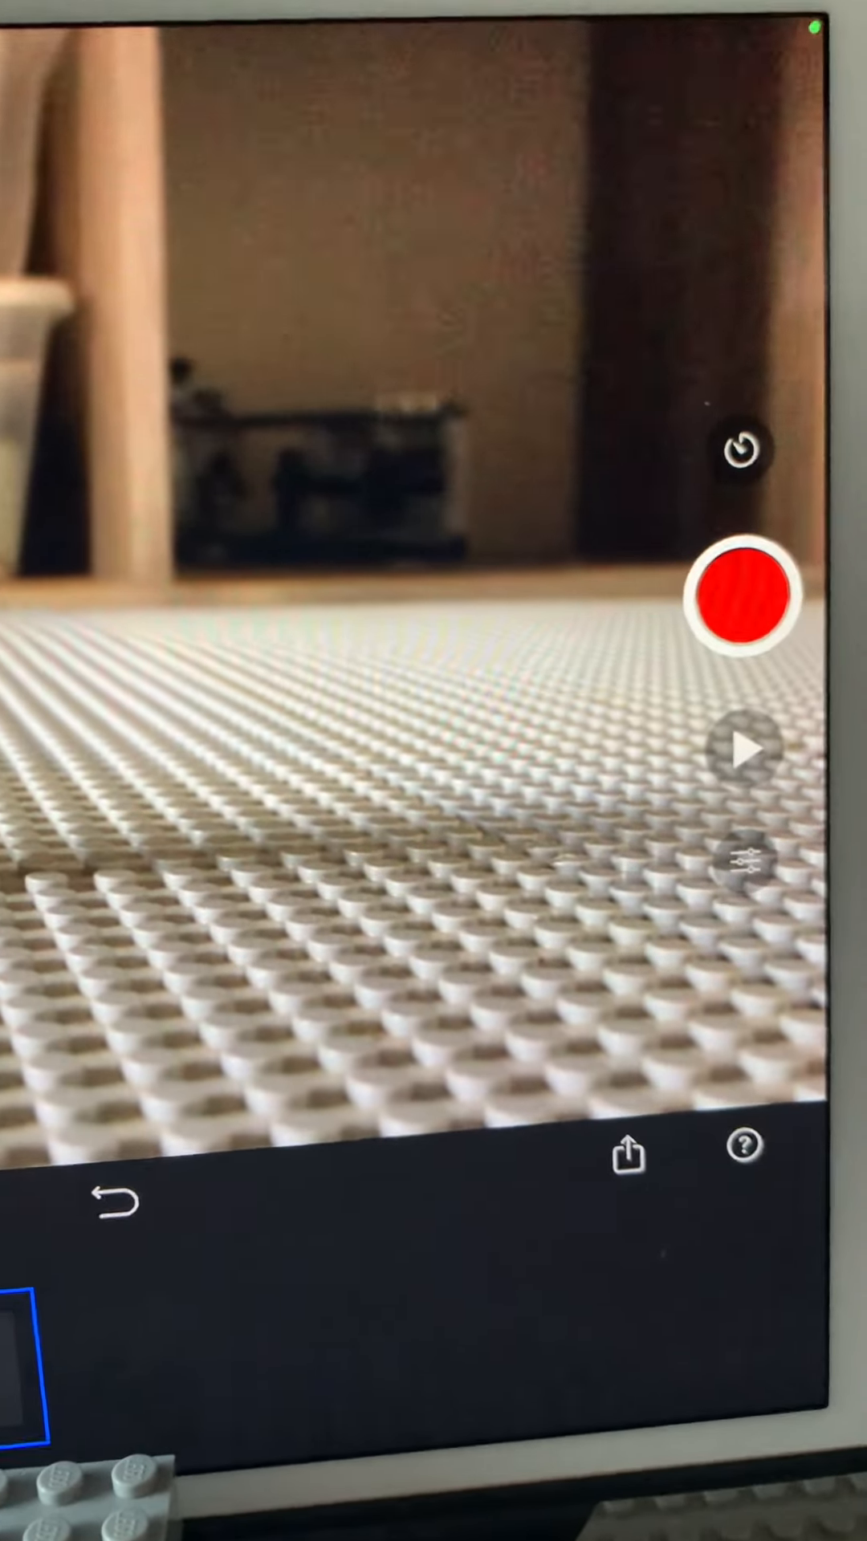